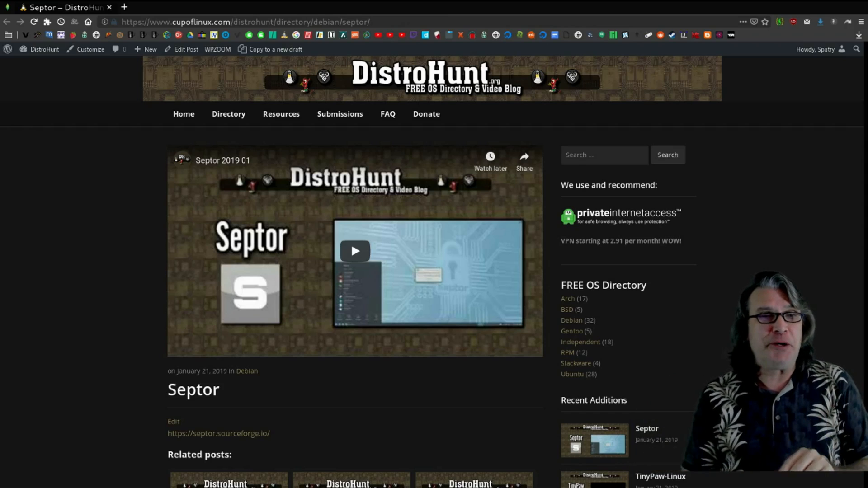
pyautogui.moveTo(719, 335)
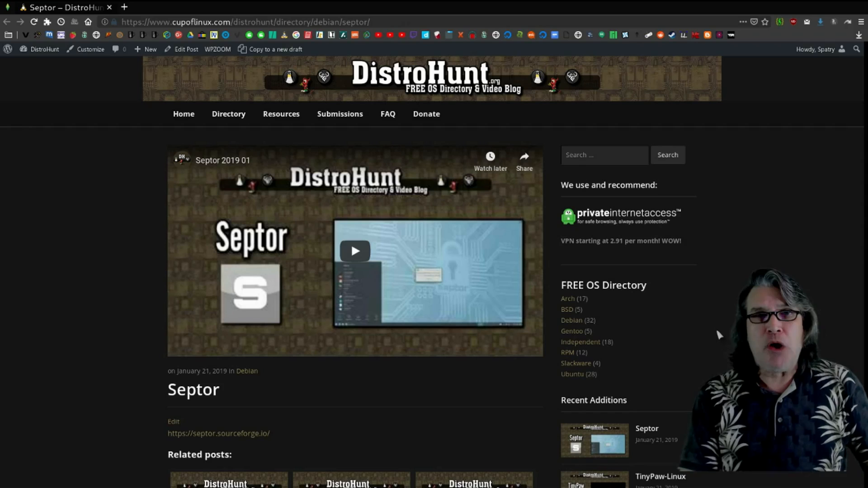
pyautogui.moveTo(602, 234)
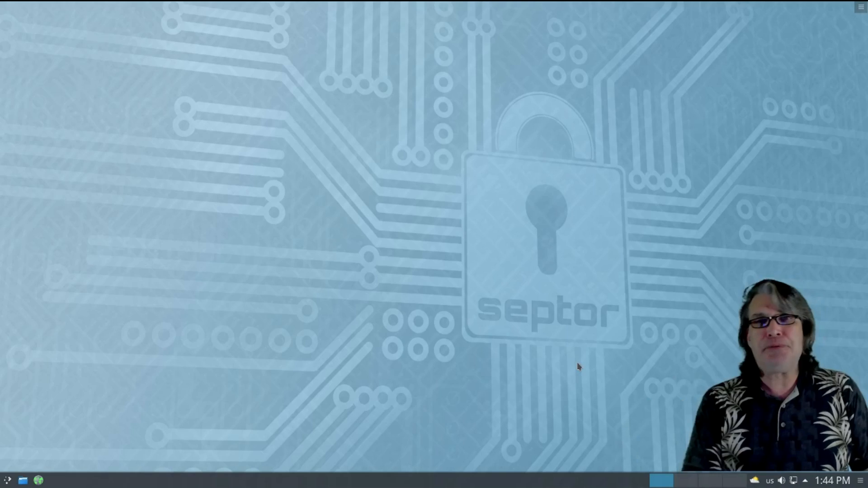
pyautogui.moveTo(7, 480)
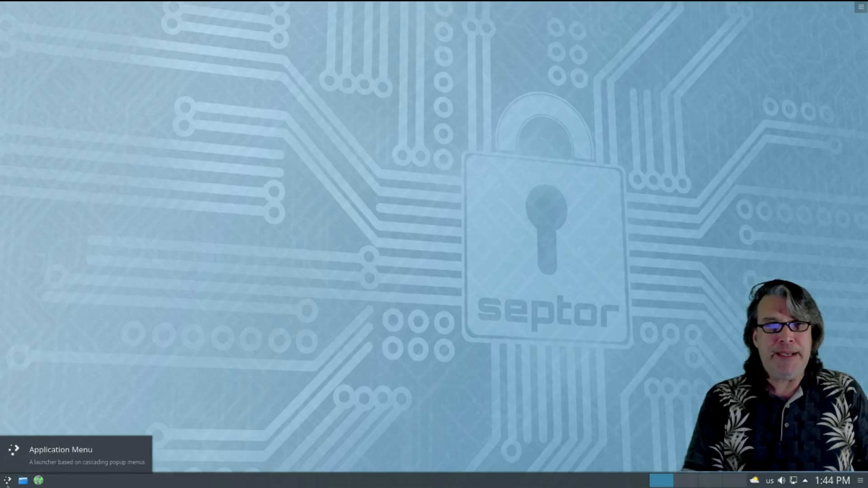
# - Open the Application Menu and expand the Settings category to list its configuration tools
pyautogui.click(7, 481)
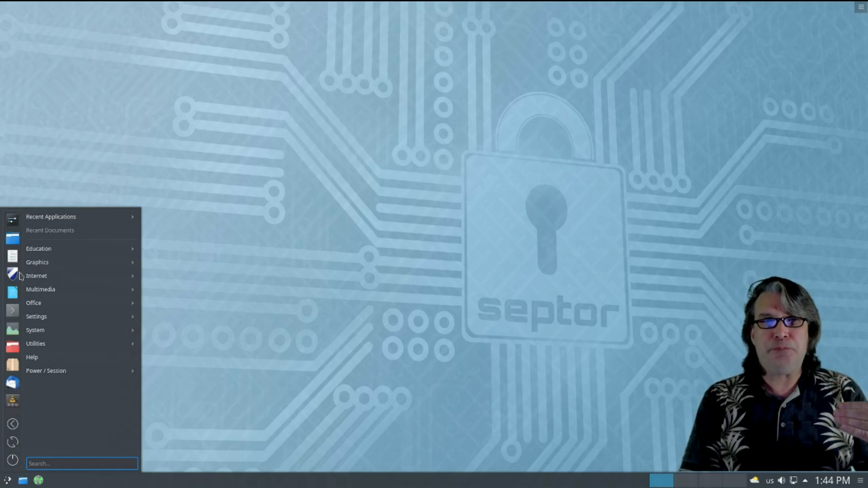
pyautogui.click(38, 248)
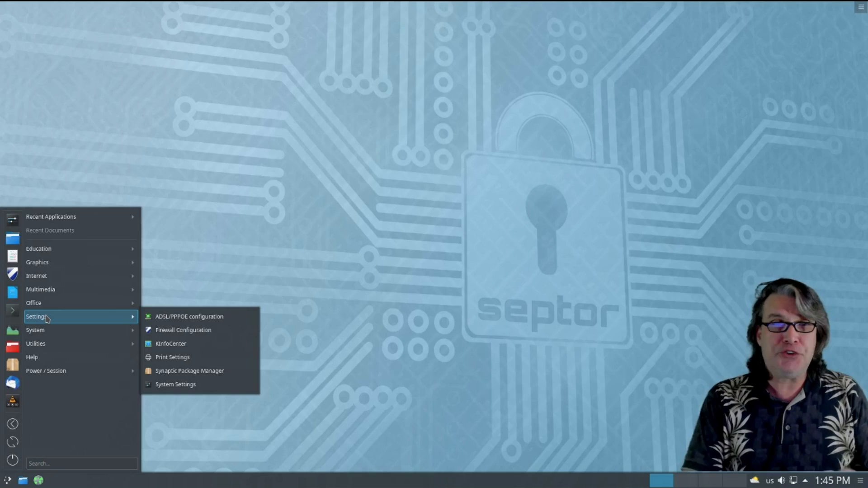
pyautogui.moveTo(189, 371)
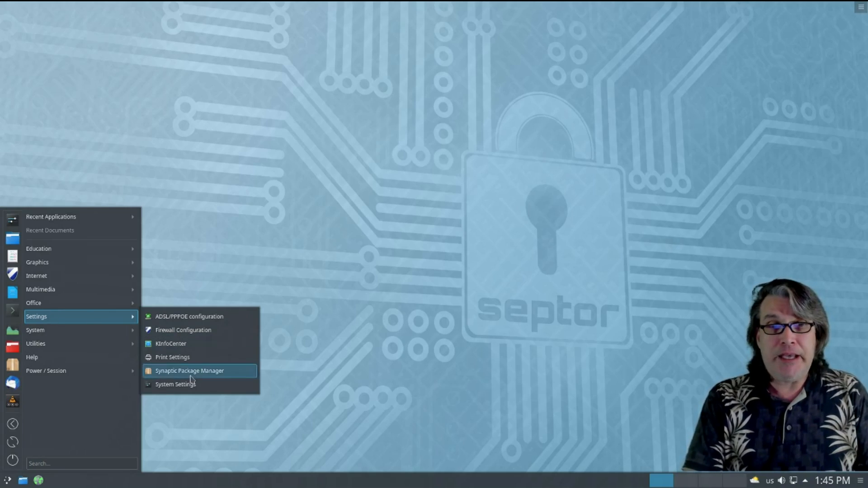
# - Apply the Breeze Dark colour scheme in System Settings' Colors page, then close the window
pyautogui.click(175, 384)
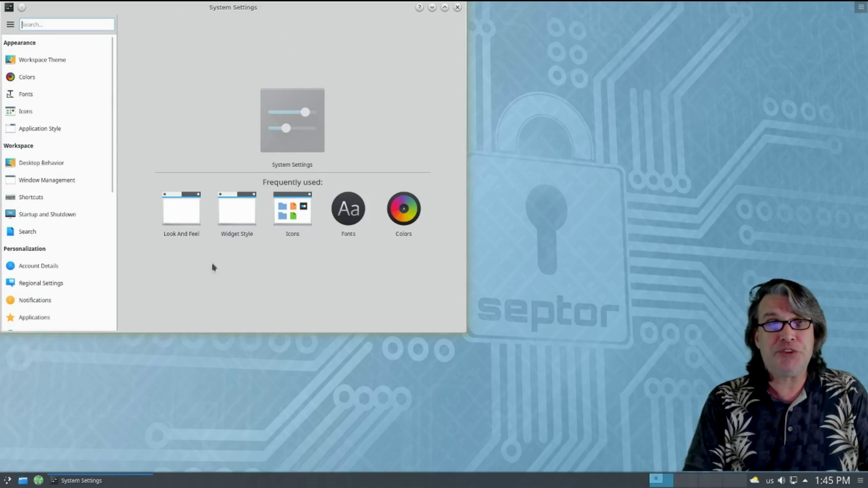
pyautogui.click(27, 77)
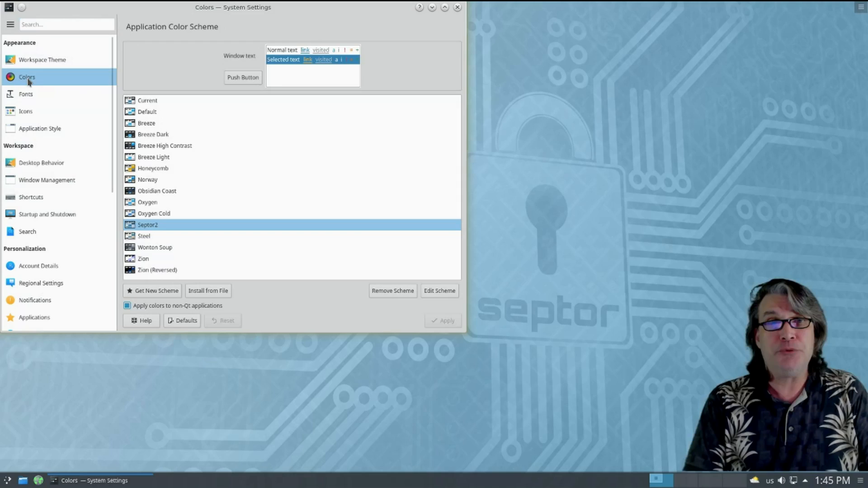
pyautogui.click(152, 133)
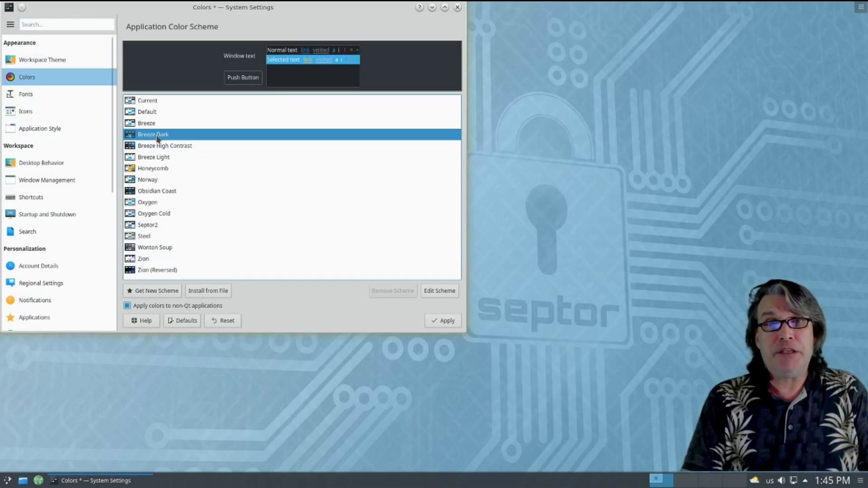
pyautogui.click(443, 321)
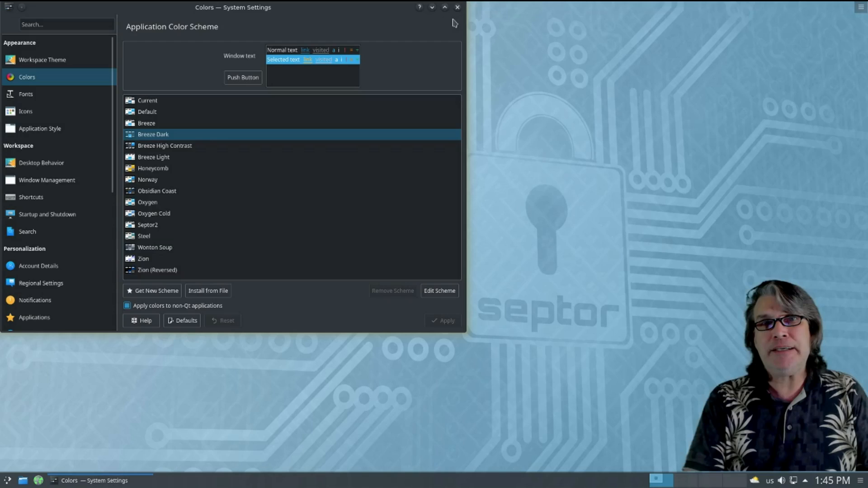
pyautogui.click(457, 7)
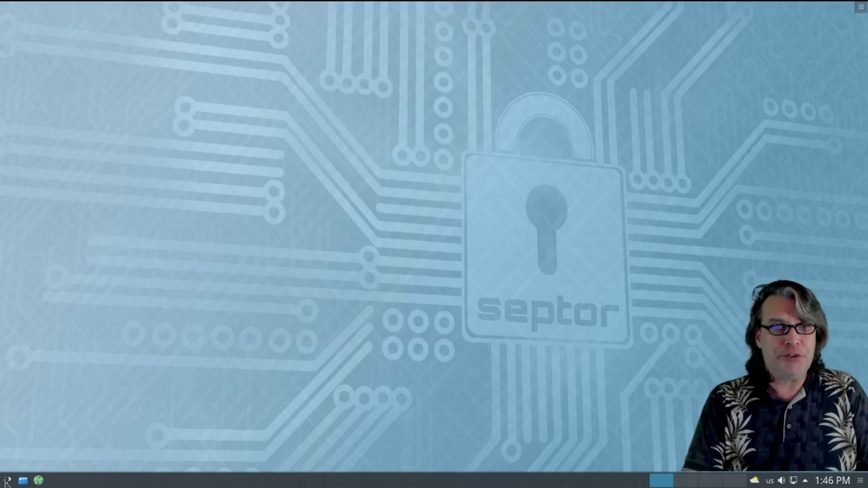
# - Reopen the Application Menu to browse the System and Power / Session categories
pyautogui.click(7, 480)
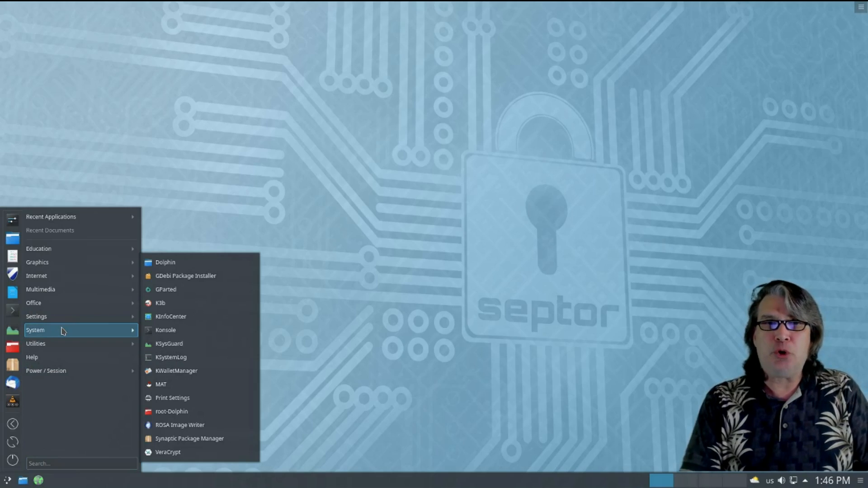
pyautogui.moveTo(57, 345)
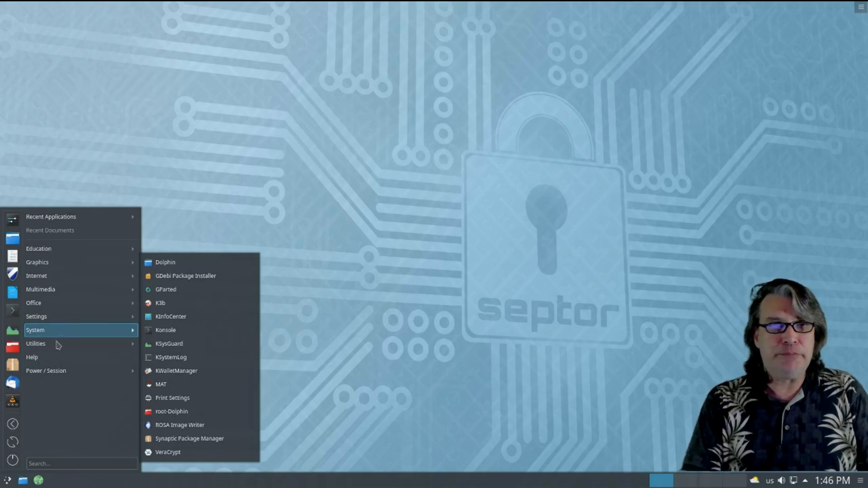
pyautogui.moveTo(52, 357)
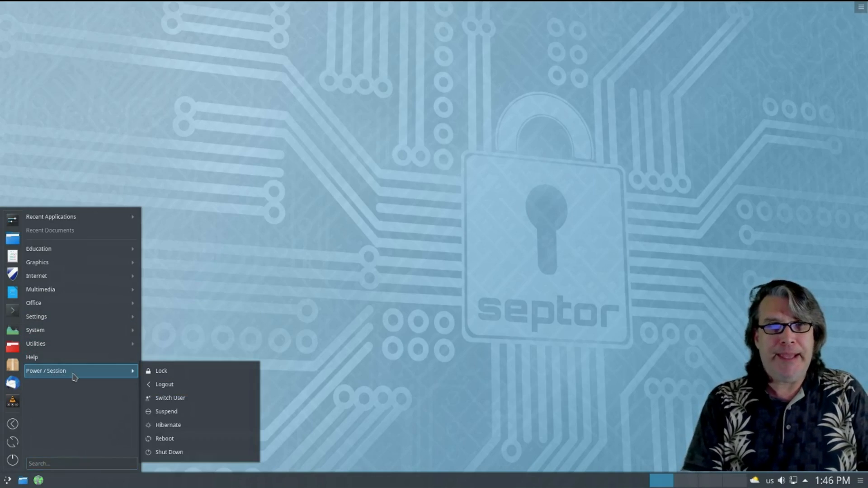
pyautogui.moveTo(114, 380)
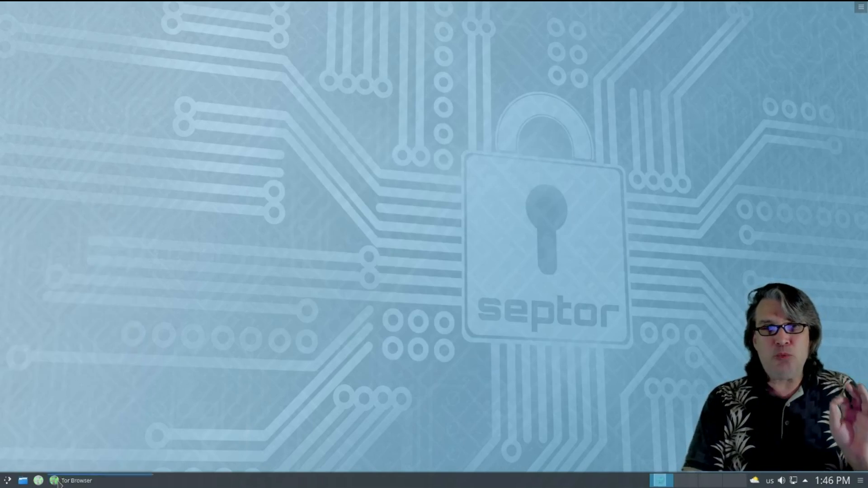
# - Bring up Tor Browser, dismiss the 'already running' warning, and focus the address bar
pyautogui.click(56, 480)
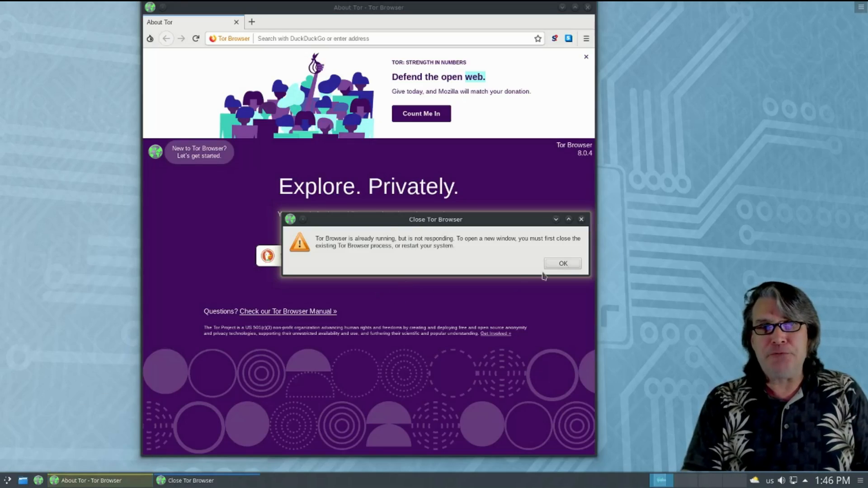
pyautogui.click(561, 263)
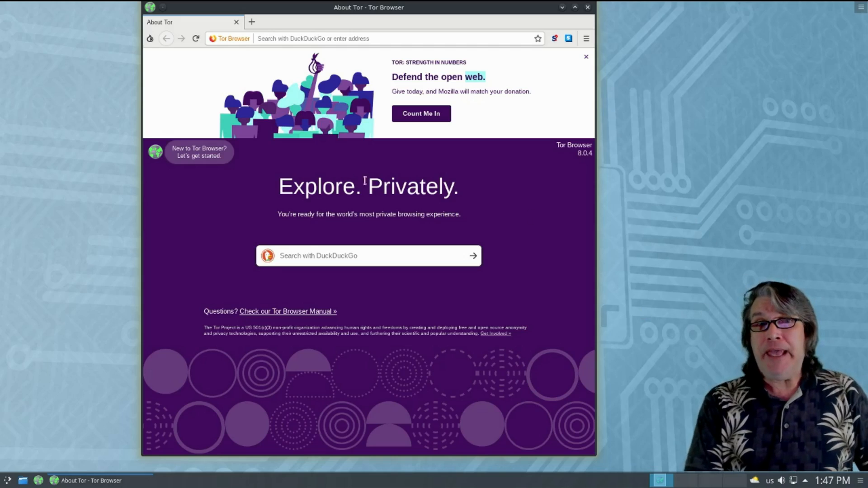
pyautogui.click(360, 38)
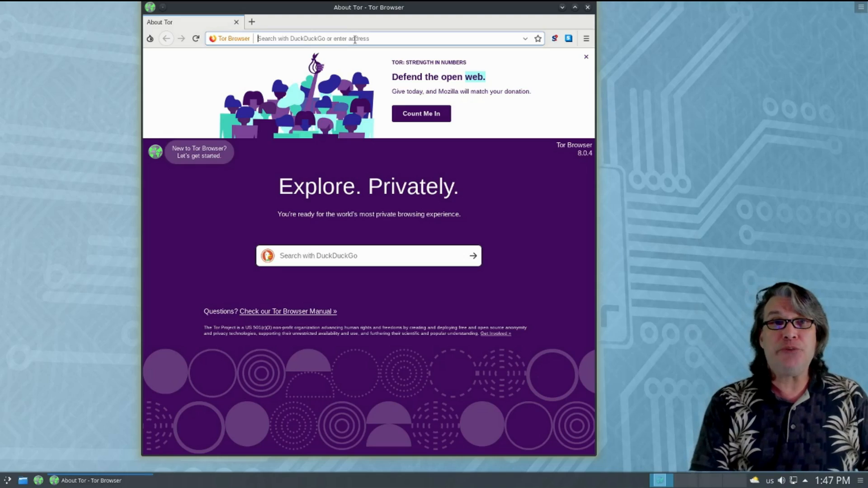
# - Search DuckDuckGo for 'what is my ip' from the address bar
pyautogui.write('what')
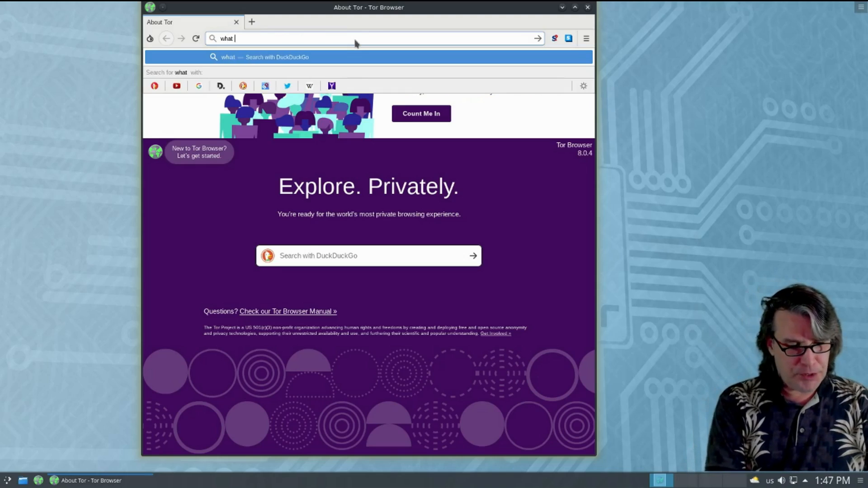
pyautogui.write('is my ip')
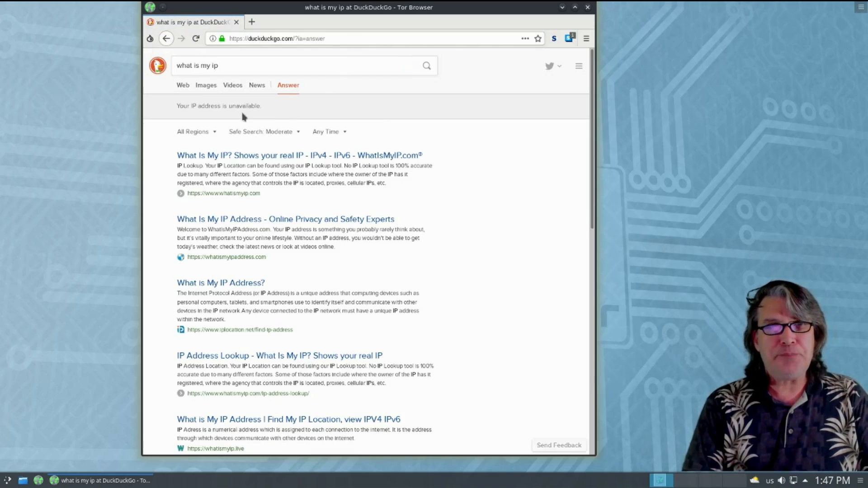
pyautogui.moveTo(323, 115)
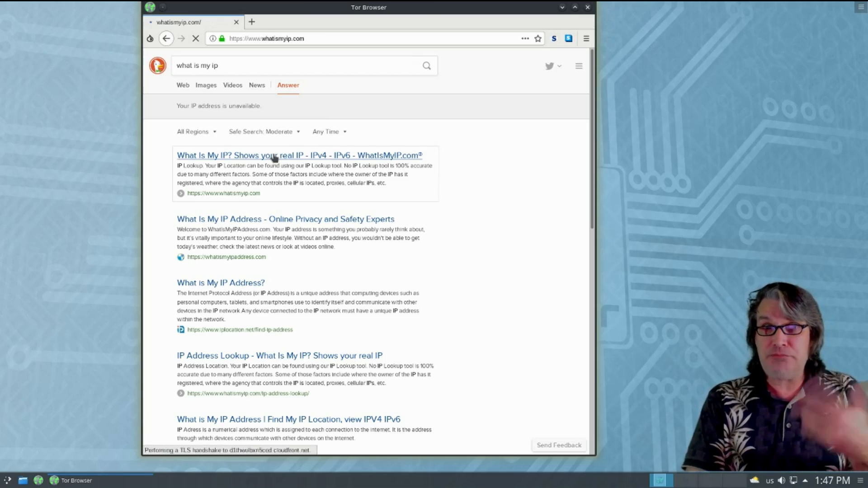
# - Load WhatIsMyIP.com showing a Kiev IPv4, and inspect the HTTPS Everywhere popup
pyautogui.click(272, 155)
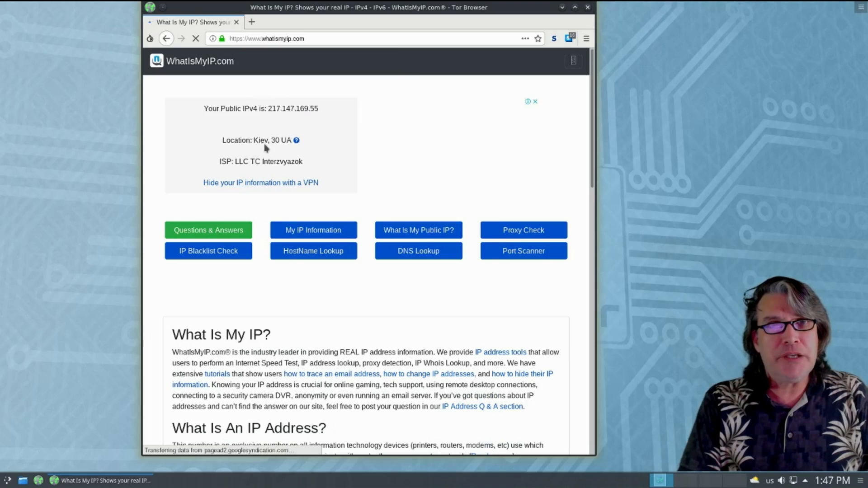
pyautogui.moveTo(299, 152)
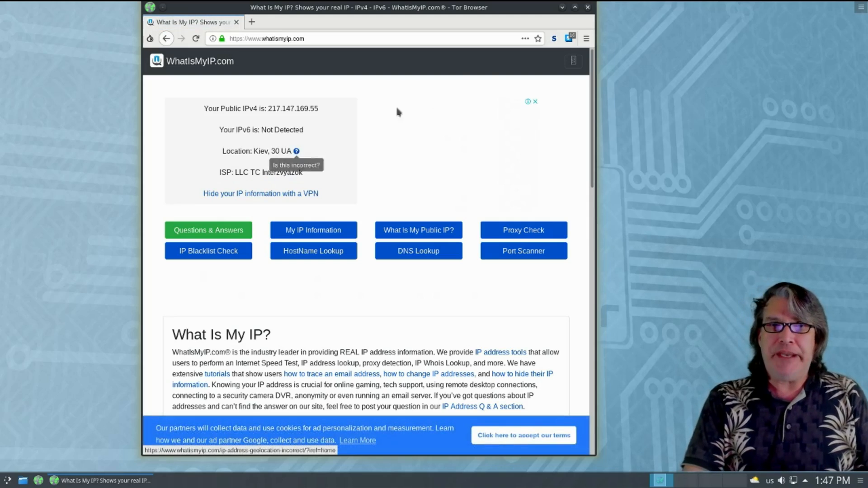
pyautogui.click(570, 38)
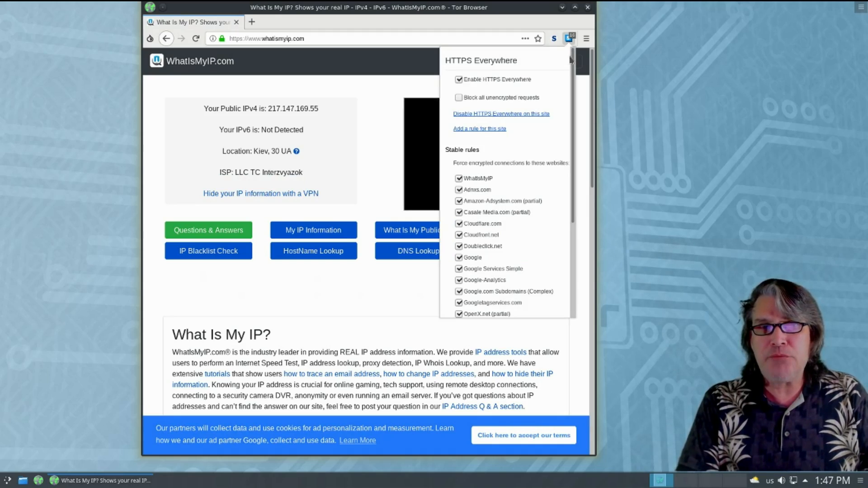
pyautogui.scroll(-3)
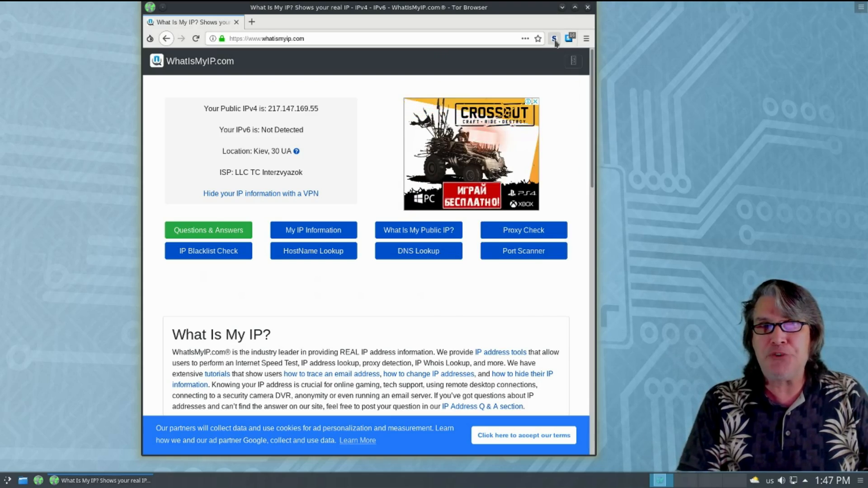
pyautogui.click(553, 38)
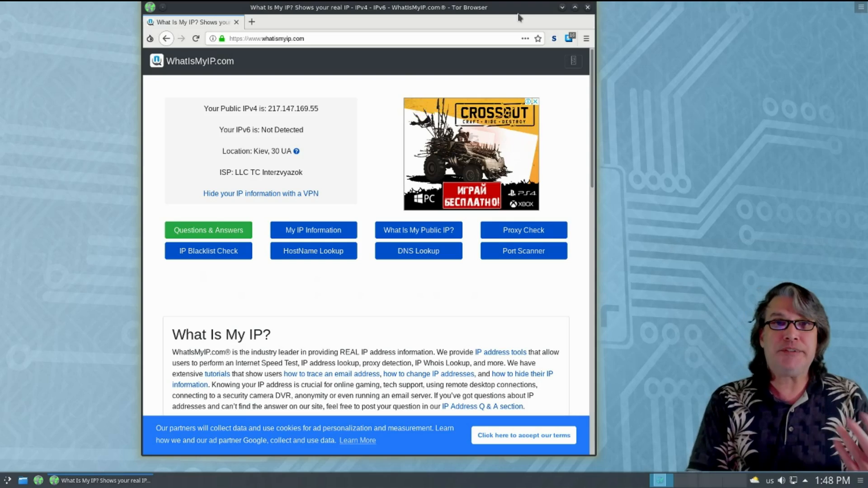
pyautogui.moveTo(526, 12)
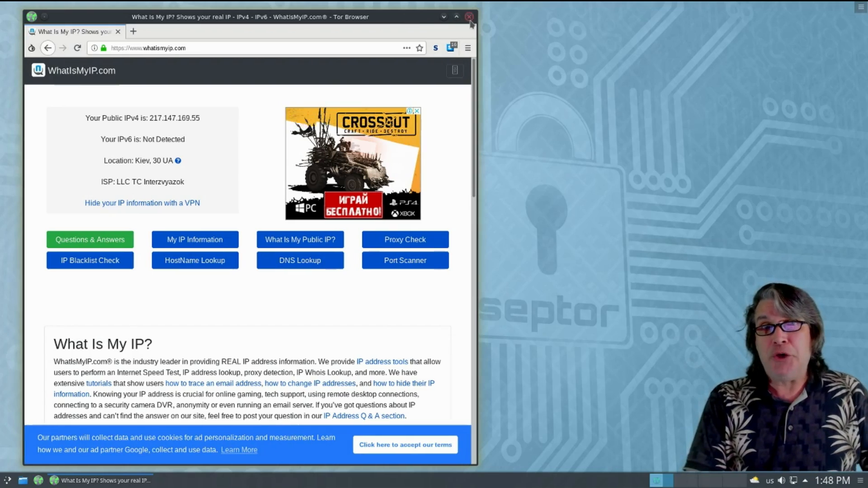
# - Quit Tor Browser from its window close button, returning to the empty desktop
pyautogui.click(468, 16)
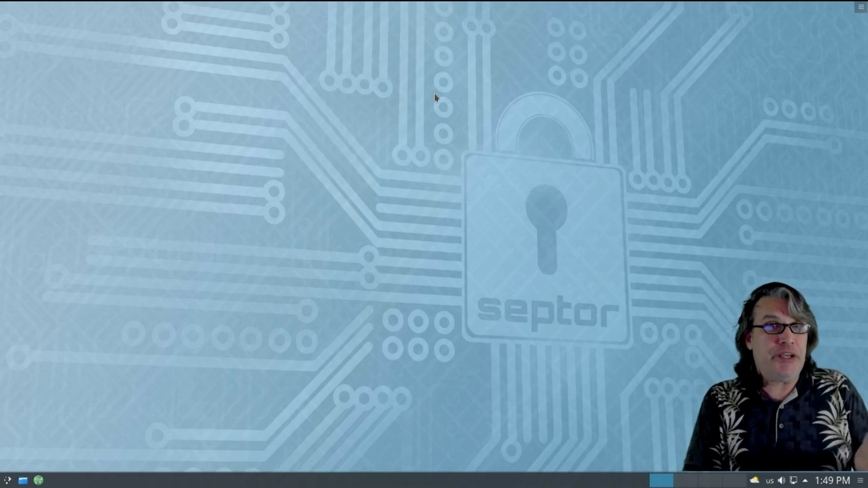
pyautogui.moveTo(121, 365)
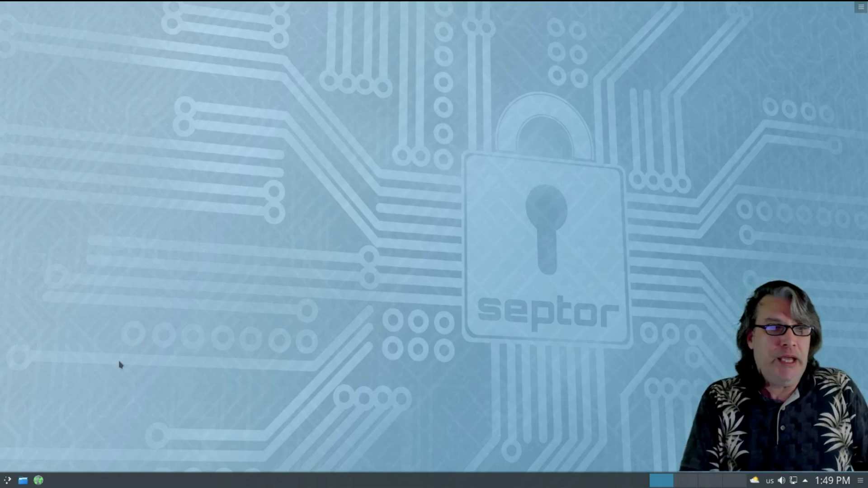
pyautogui.moveTo(7, 479)
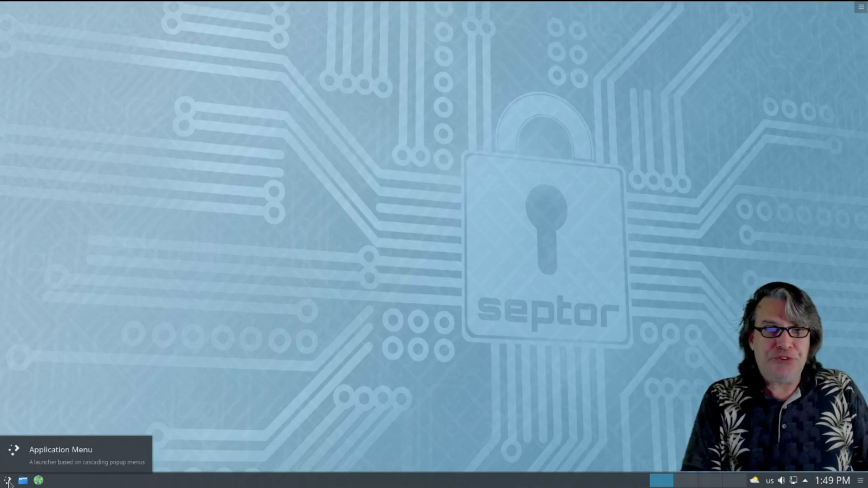